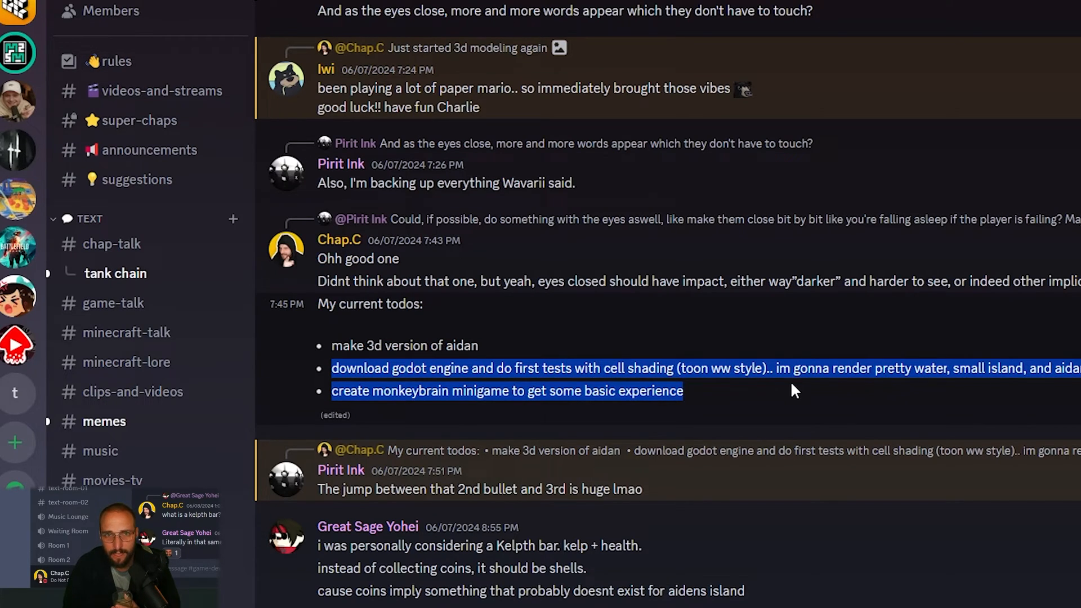
mouse_move(923, 392)
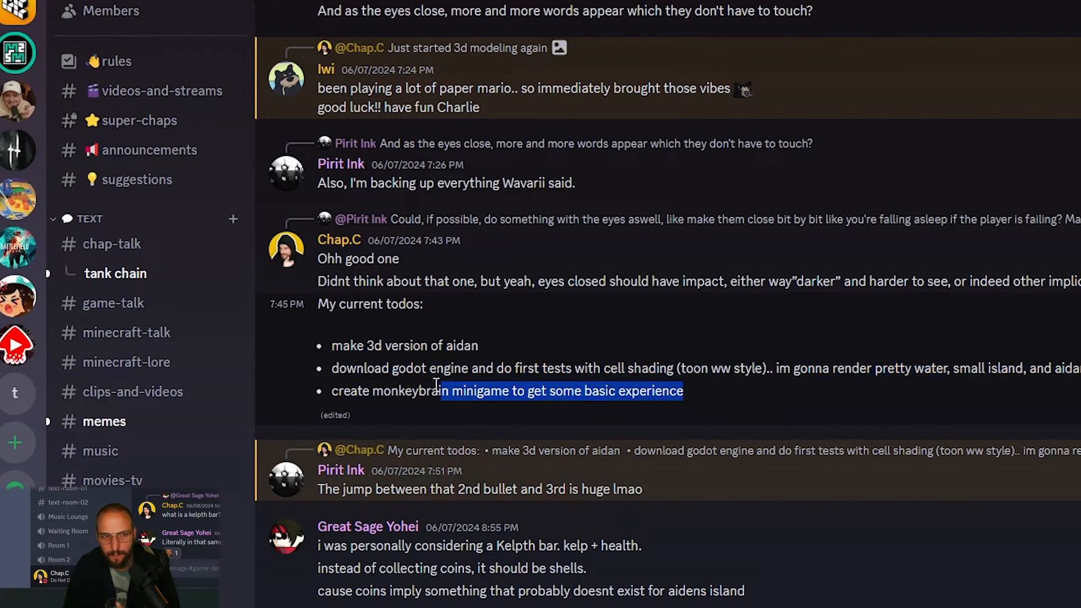
Highlight the to-do list text in Chap.C's 3D-modeling post
drag(442, 391, 331, 391)
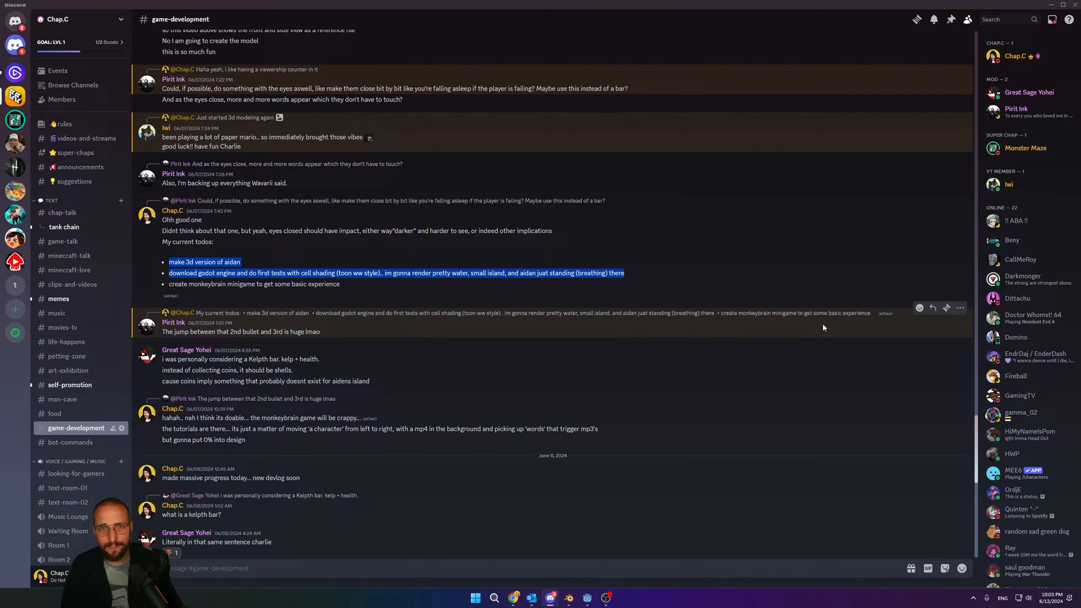
mouse_move(971, 424)
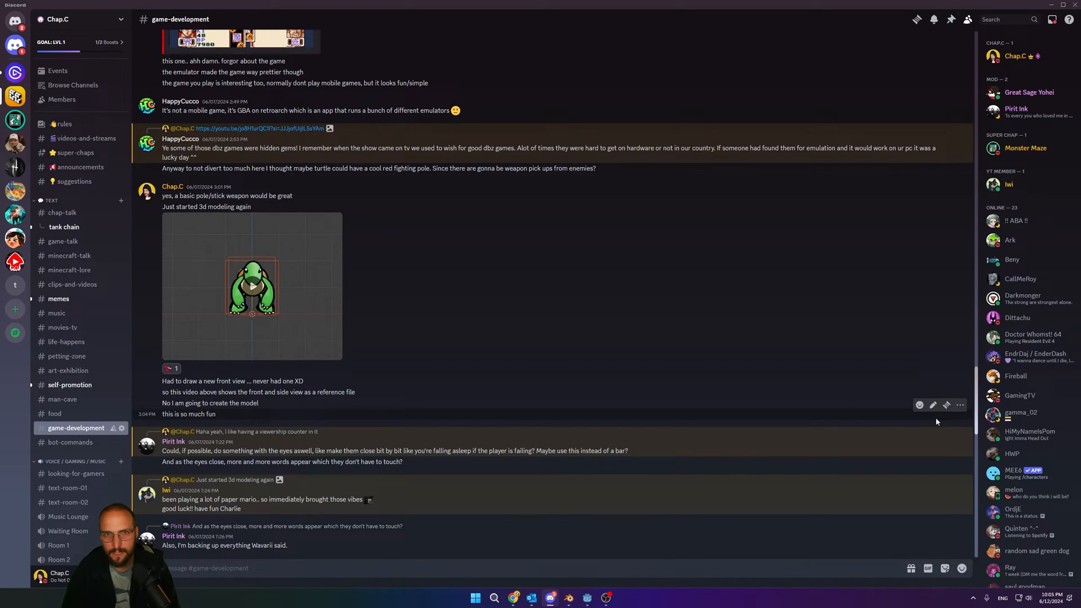
Scroll up the channel to reach the shared turtle beach image
scroll(up, 3)
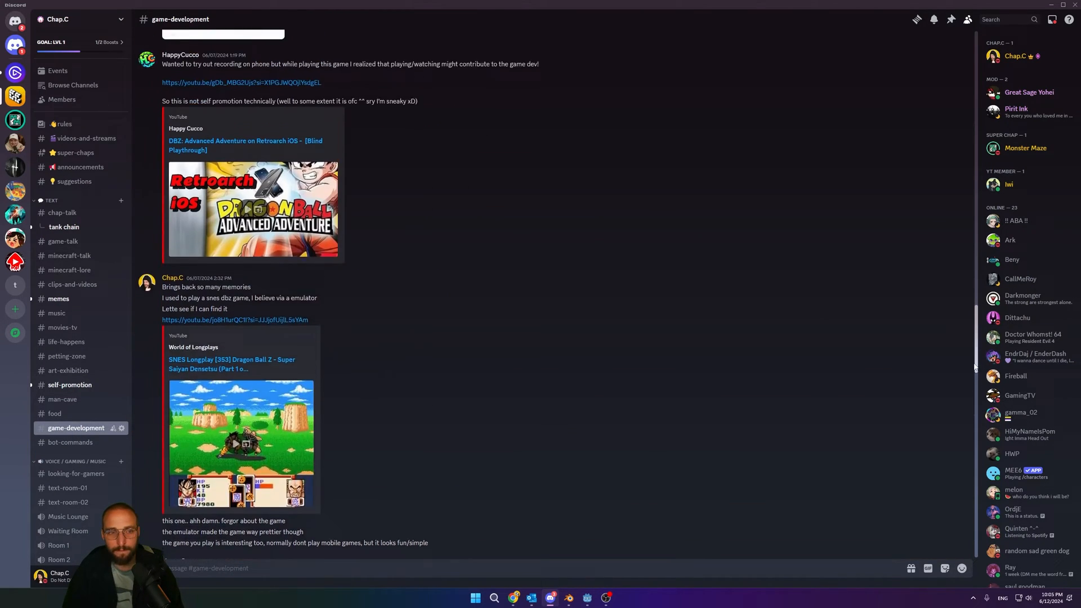
scroll(up, 3)
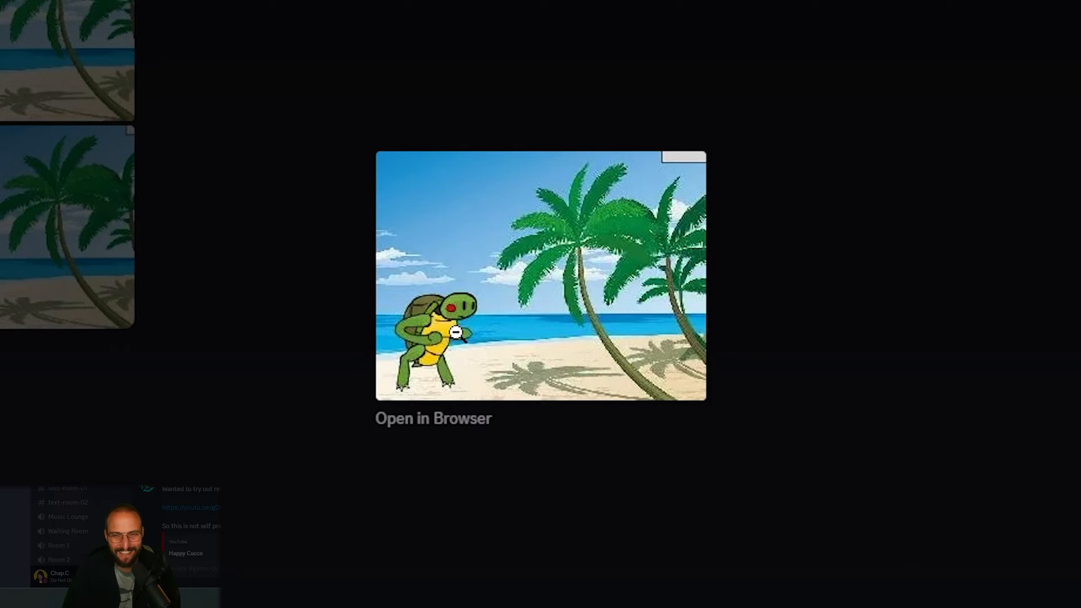
mouse_move(416, 353)
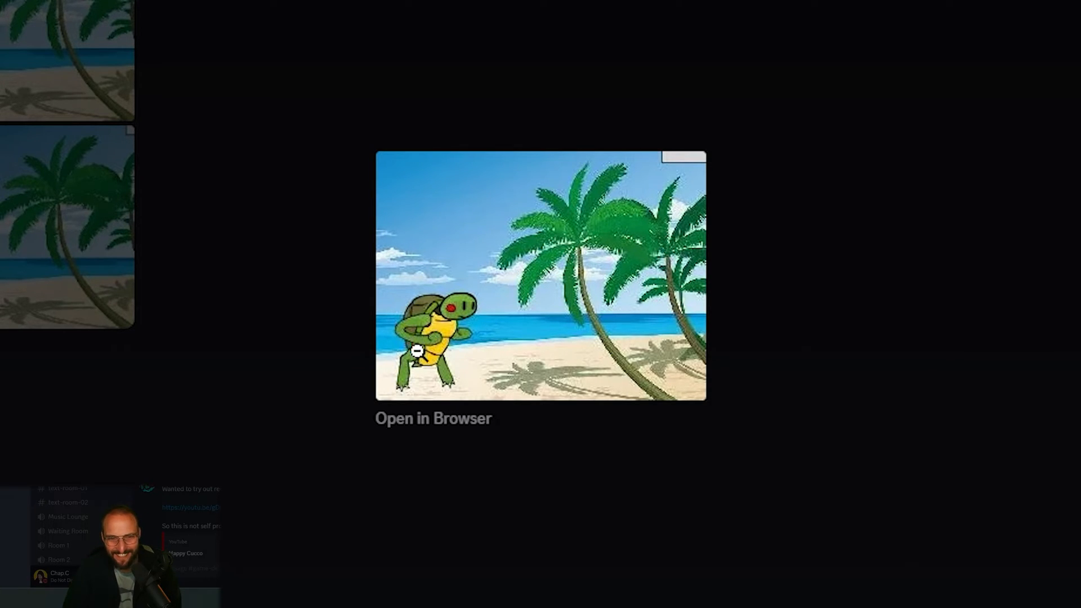
mouse_move(495, 337)
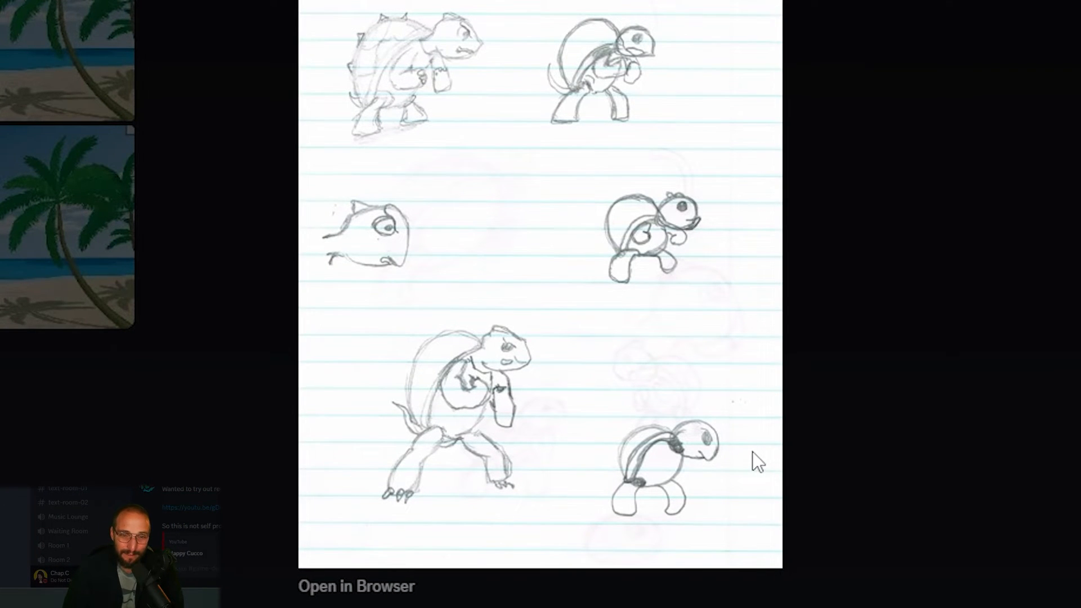
mouse_move(774, 463)
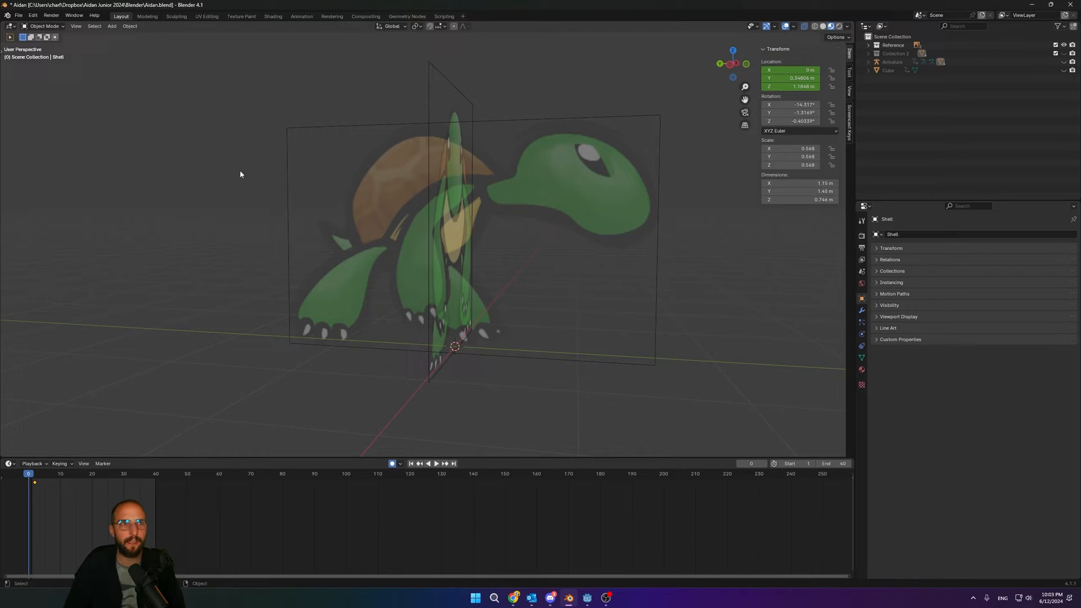
mouse_move(245, 171)
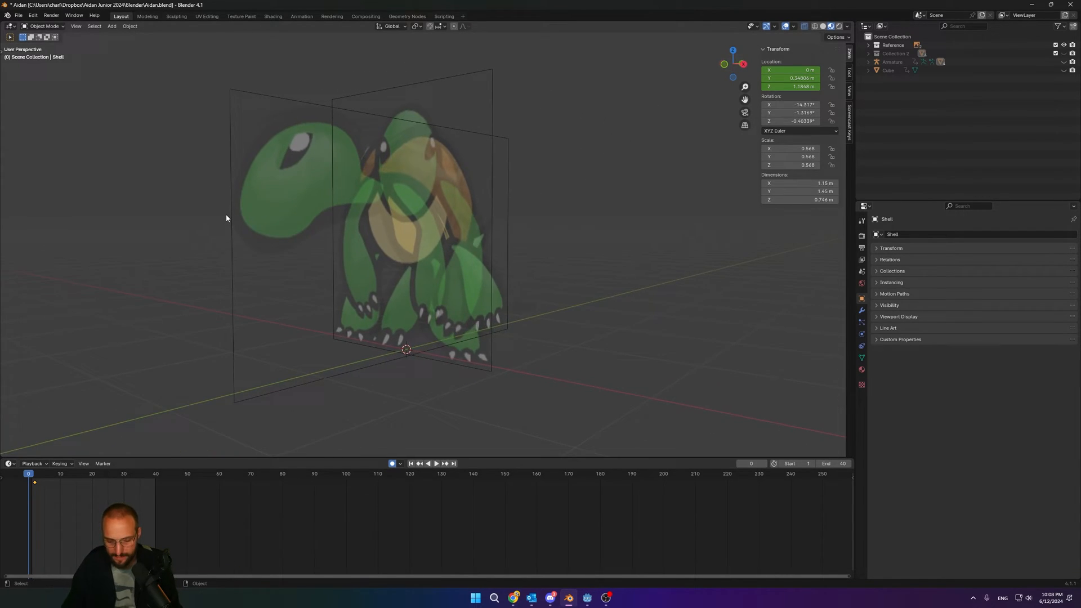
Switch the viewport to face the turtle reference image straight on
key(3)
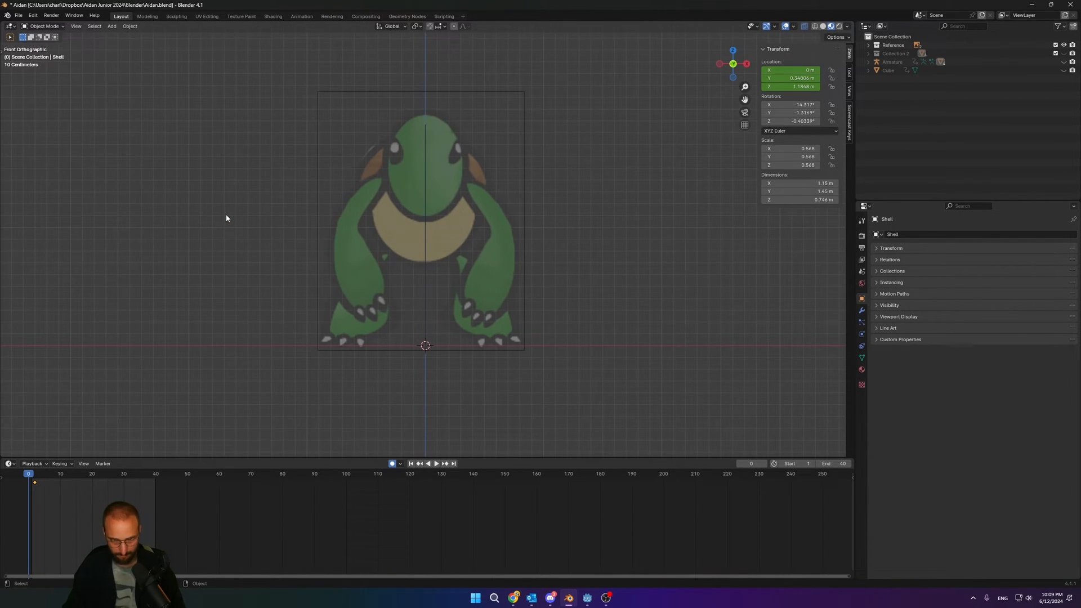
mouse_move(175, 204)
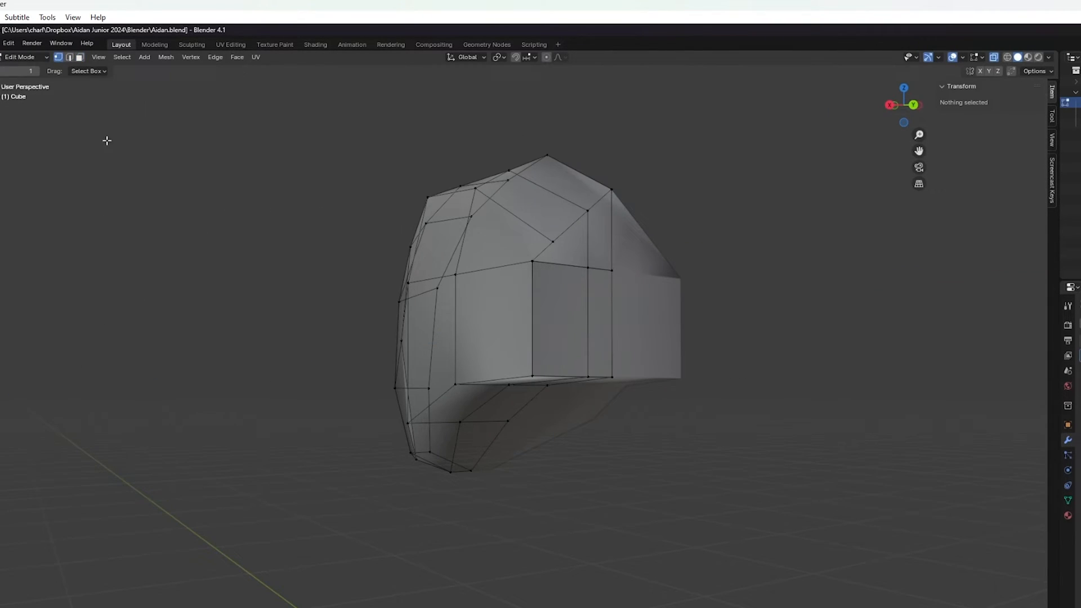
mouse_move(580, 316)
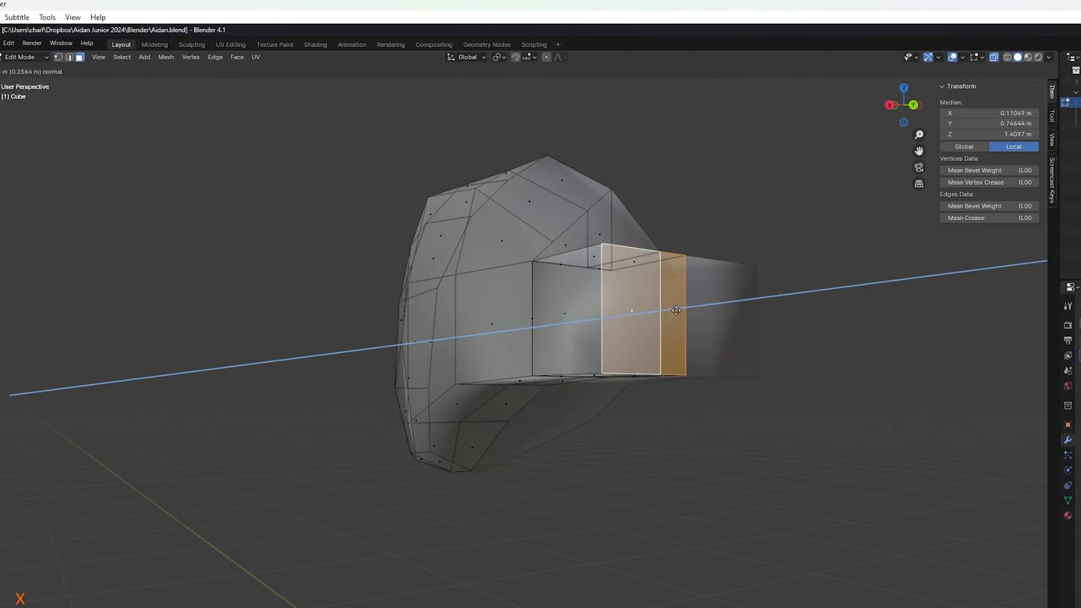
Enter Edit Mode on the turtle's Body mesh from an orthographic view
key(3)
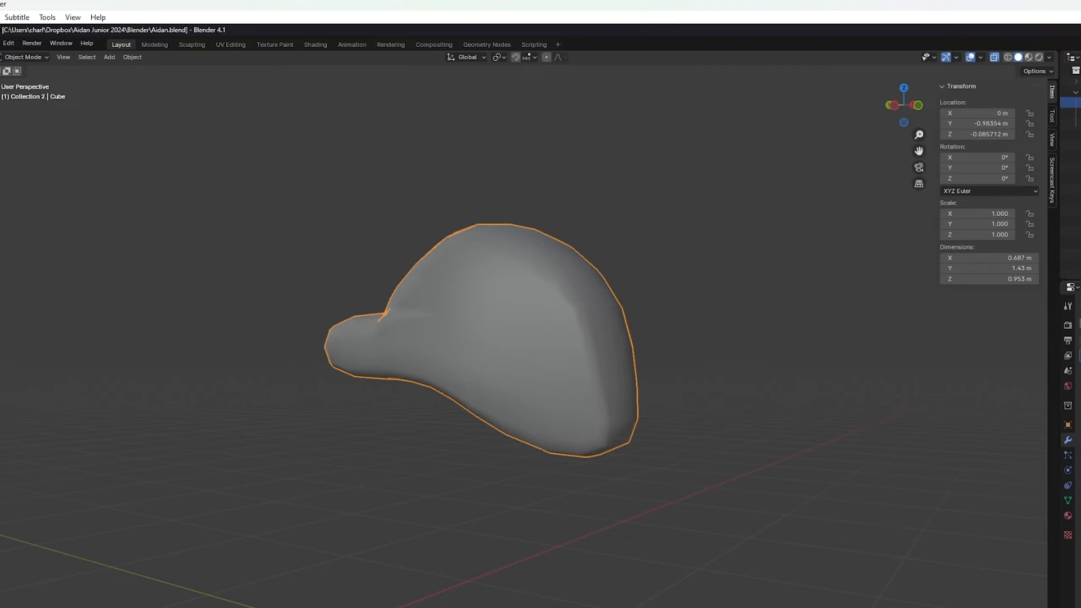
key(Tab)
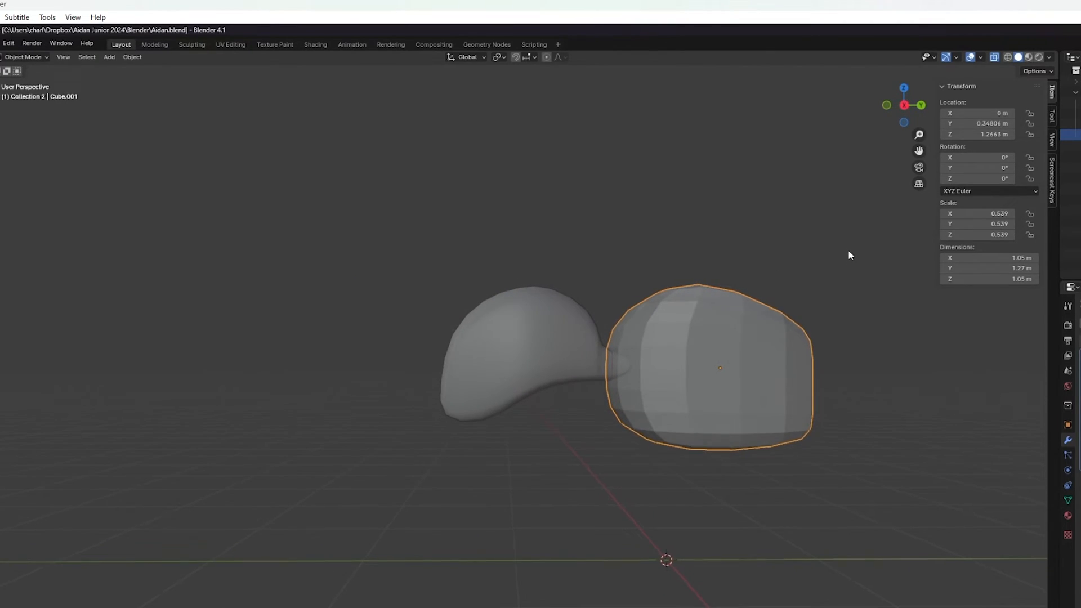
mouse_move(876, 483)
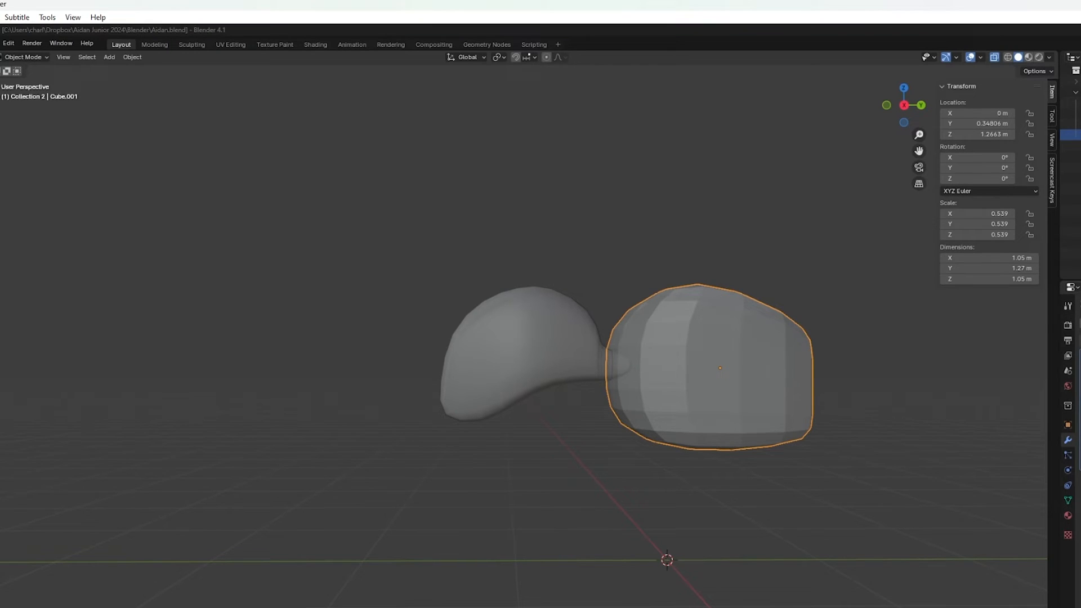
key(Tab)
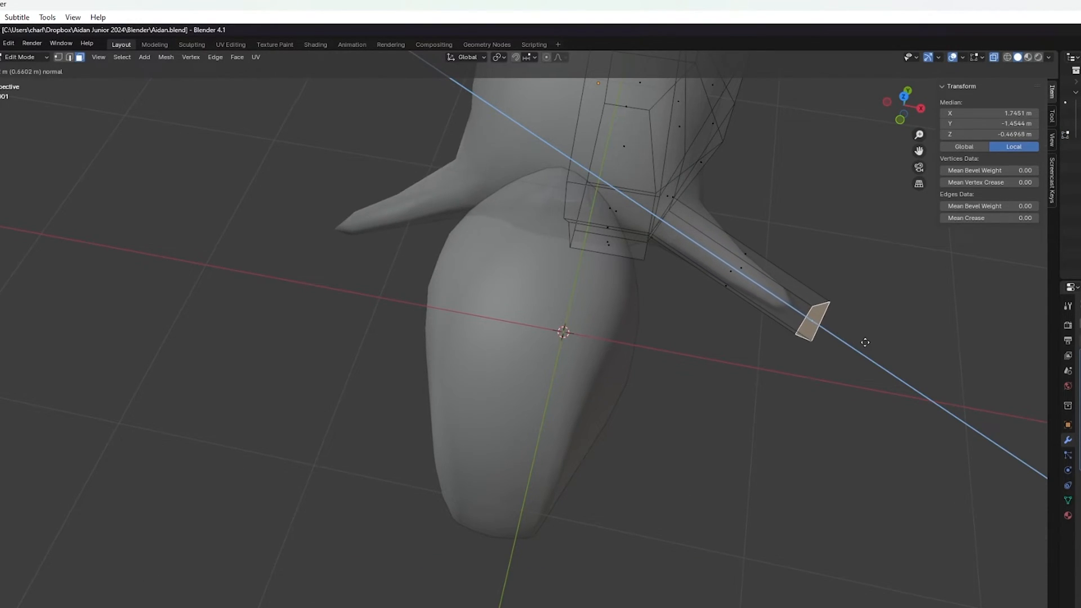
Extrude a thin spike outward from the body to start a limb
drag(865, 343, 782, 291)
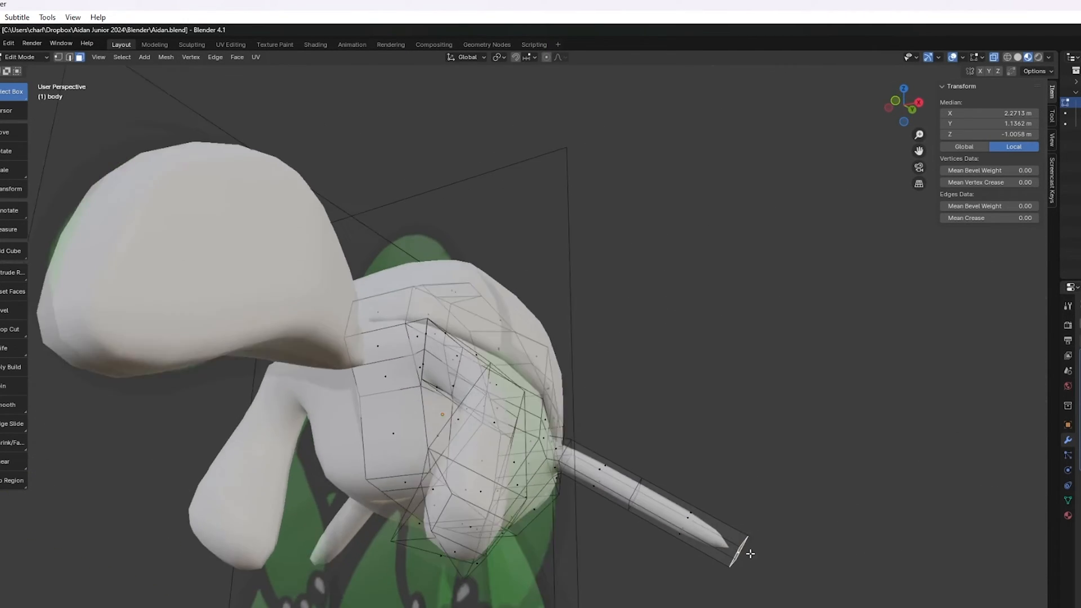
drag(750, 554, 816, 525)
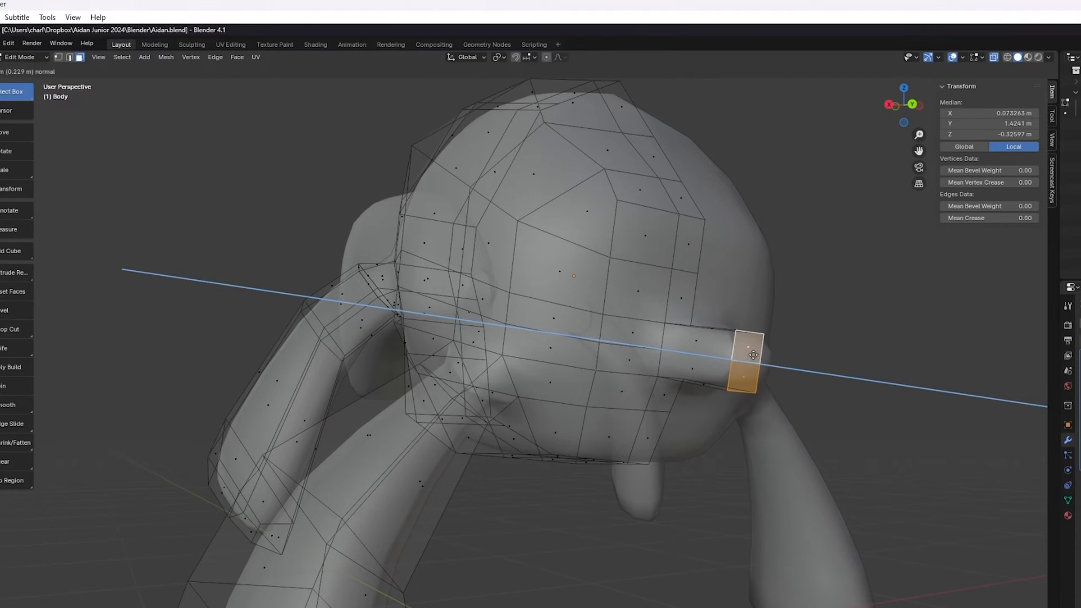
Pull the protrusion's tip vertices out into a point
drag(748, 355, 758, 369)
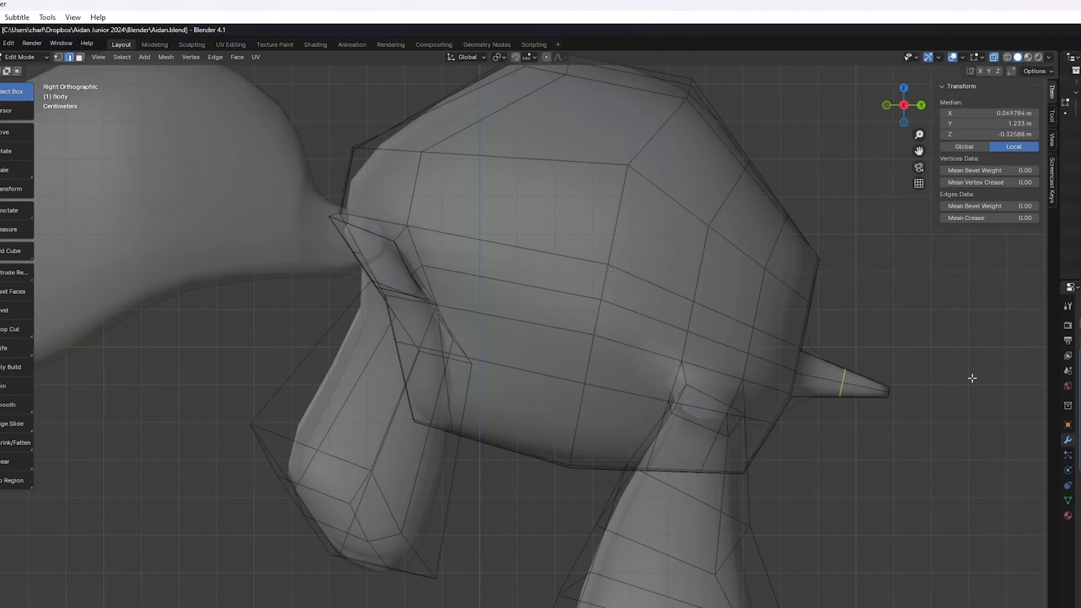
mouse_move(911, 389)
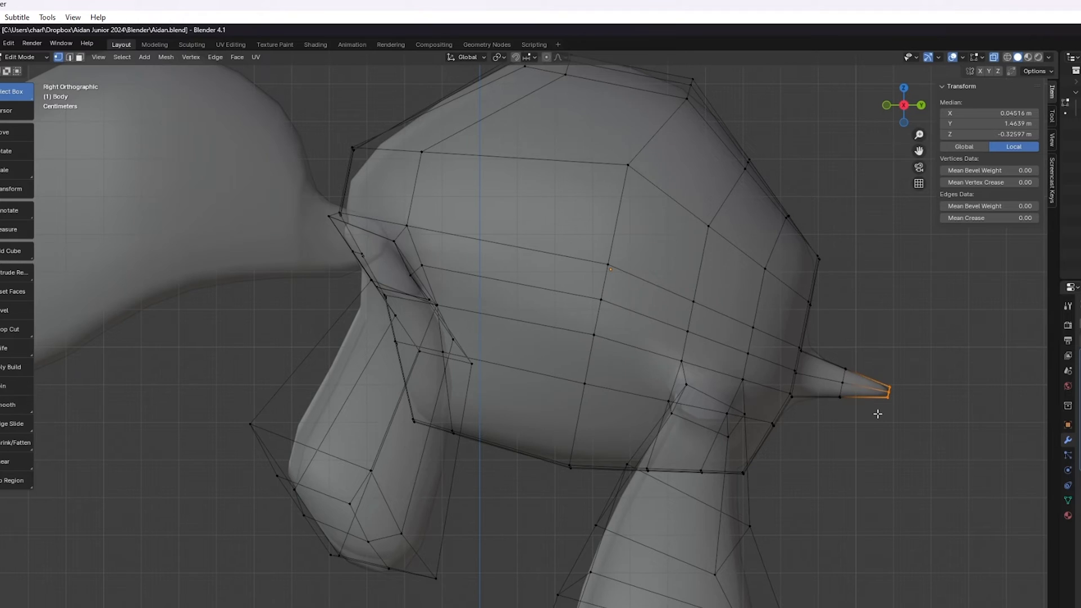
drag(882, 393, 865, 379)
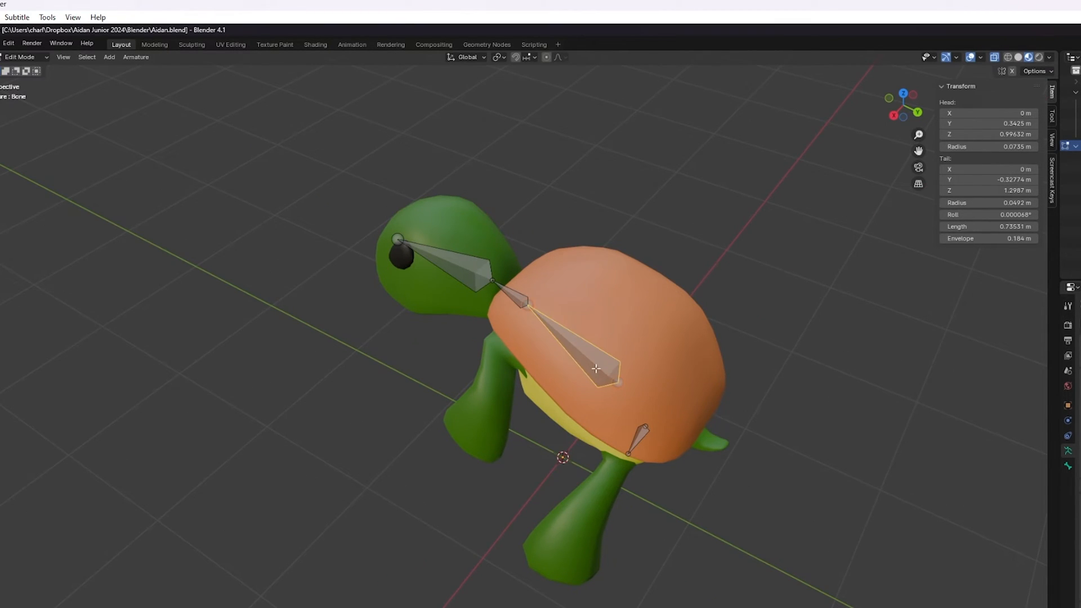
mouse_move(618, 378)
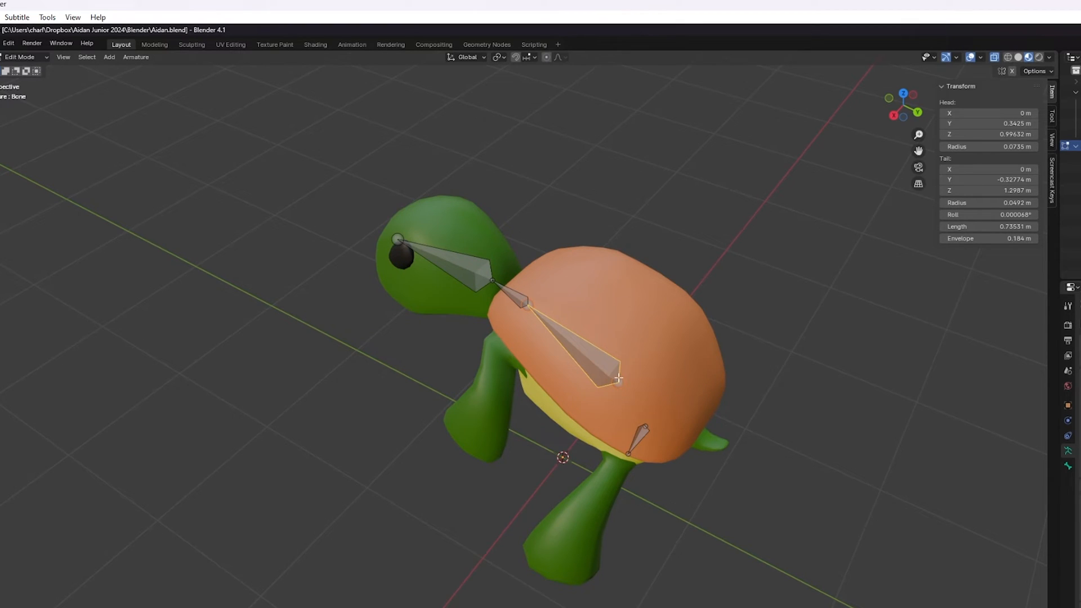
mouse_move(618, 381)
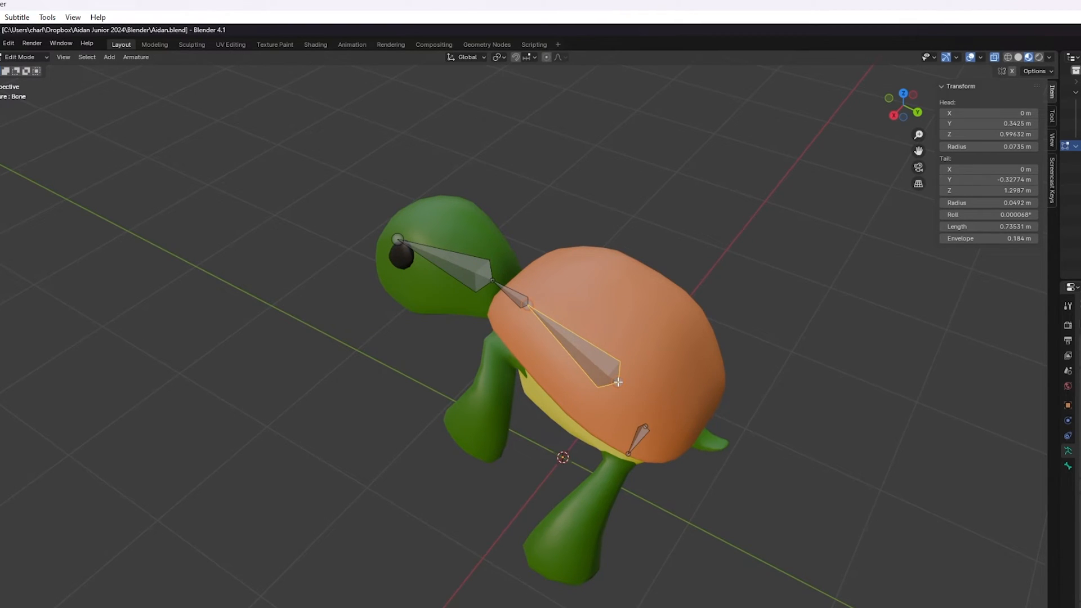
Move the middle shell bone forward along the turtle's Y axis and settle it
drag(618, 383, 657, 394)
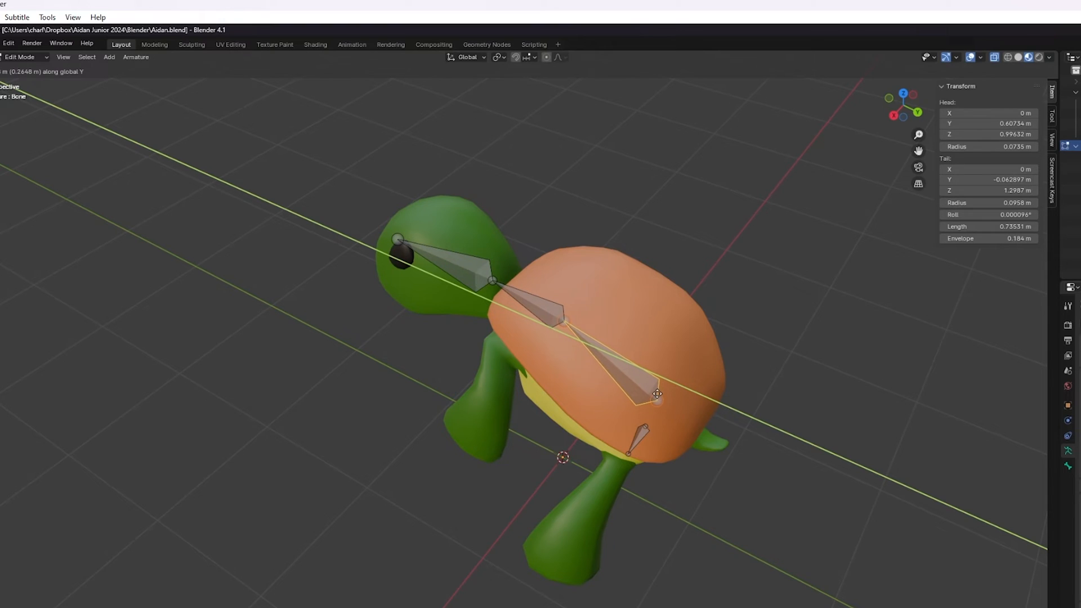
drag(657, 394, 674, 394)
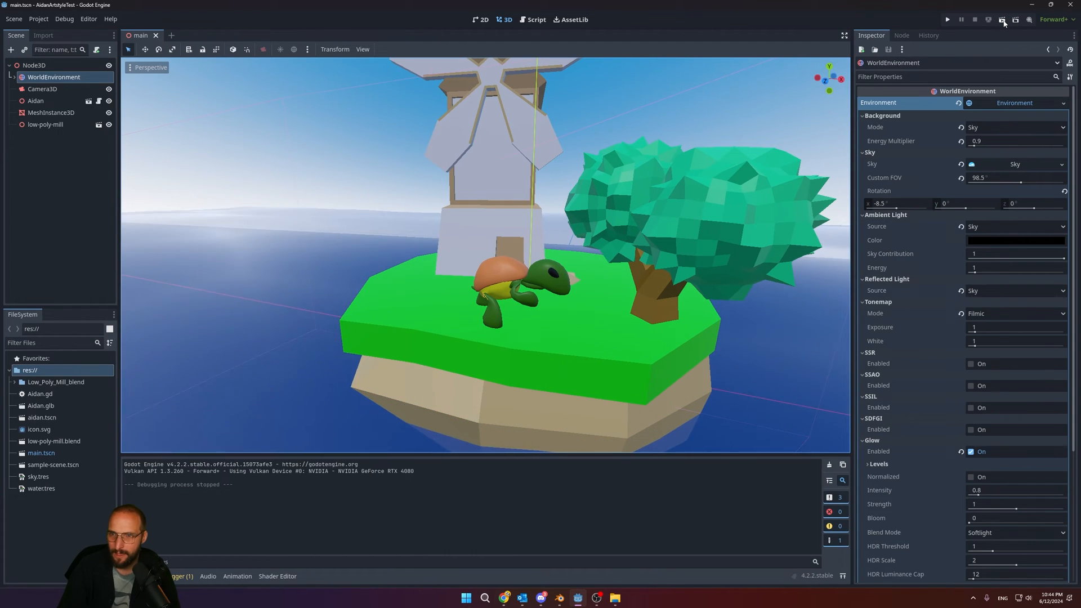
Switch to Godot with main.tscn showing the turtle on the island
click(947, 19)
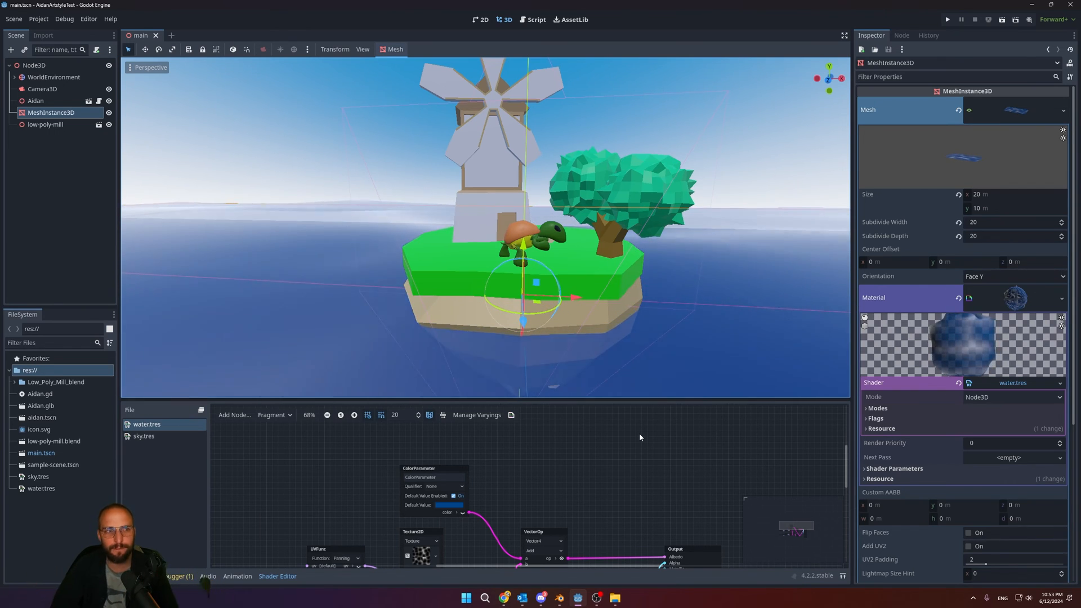
Select the water MeshInstance3D node to reach its water.tres shader
click(54, 76)
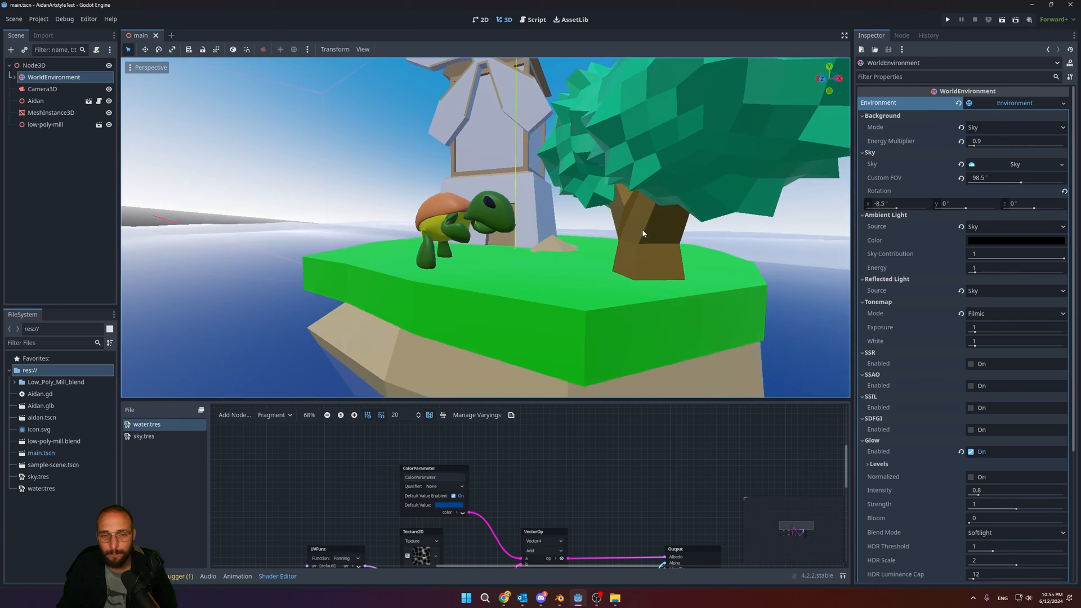
Select the Aidan turtle node to show its Transform in the Inspector
click(35, 101)
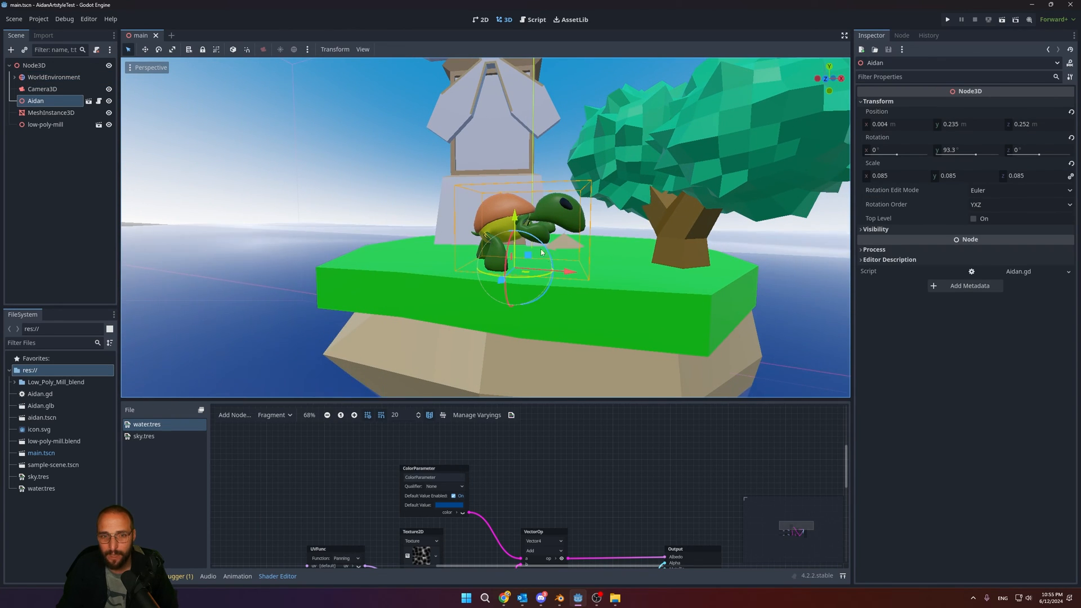